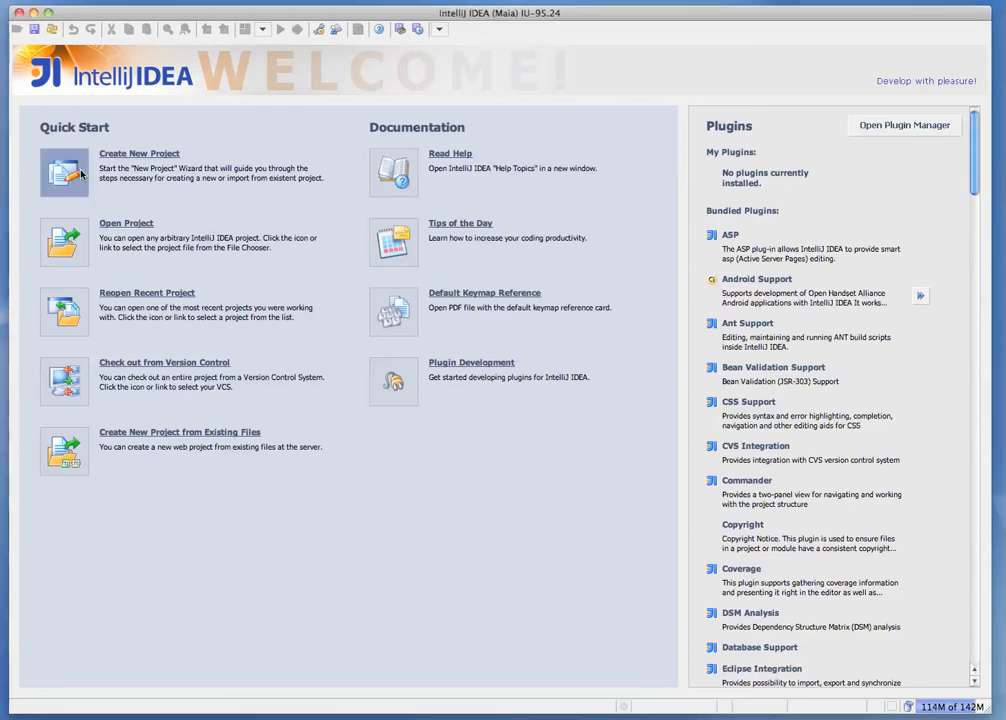
Create a new project from scratch named HelloAndroid with an Android Module as its module type
{"action": "left_click", "coordinate": [64, 172]}
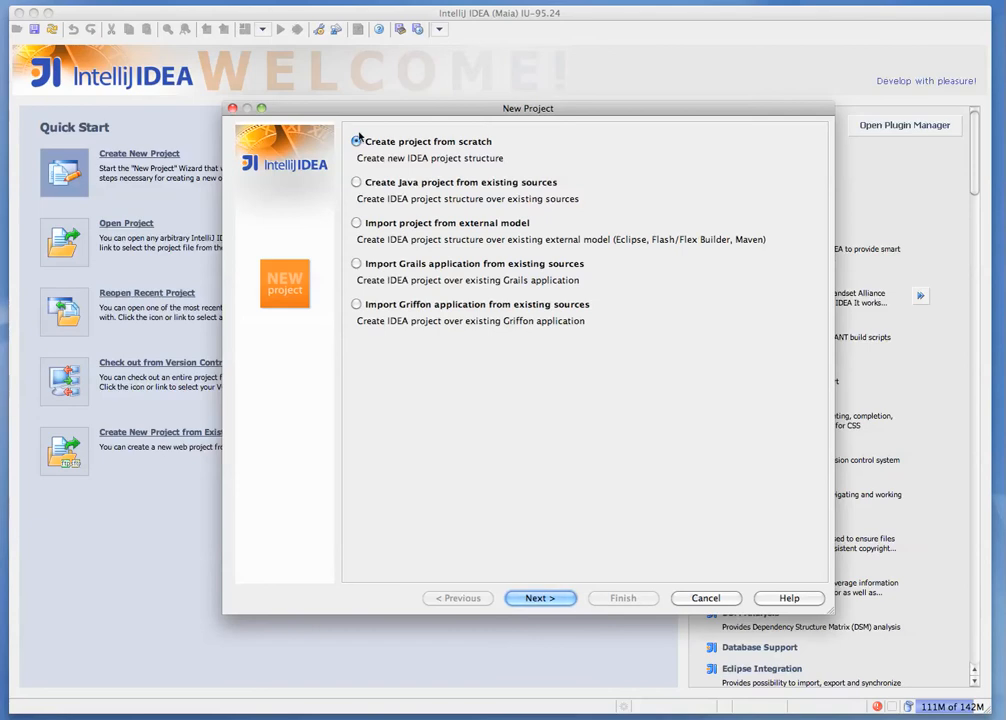
{"action": "left_click", "coordinate": [540, 598]}
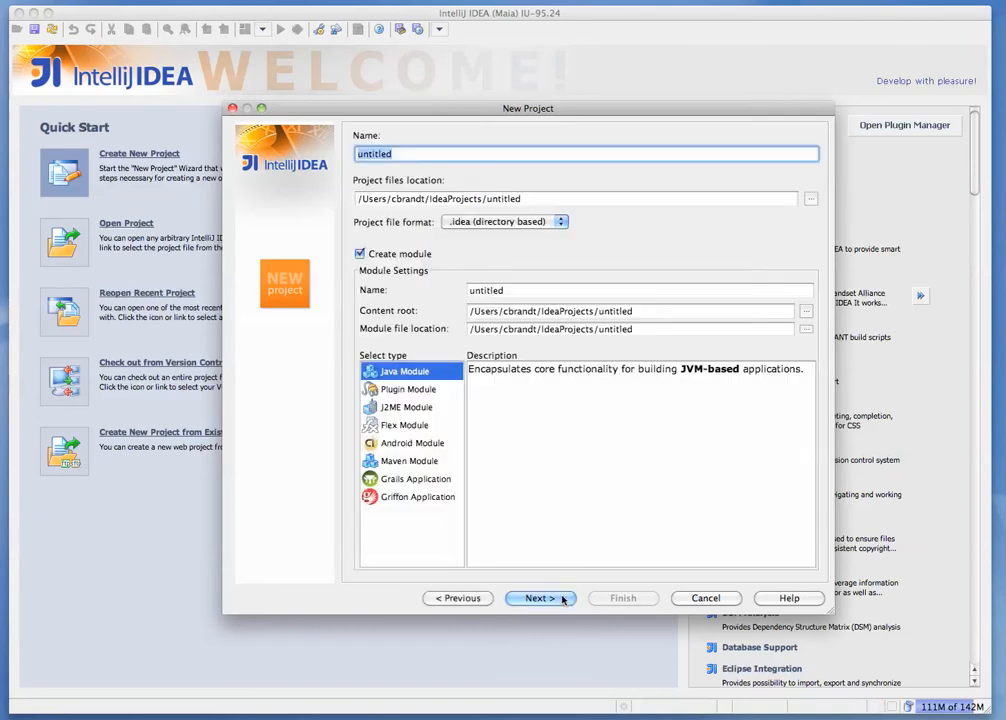
{"action": "mouse_move", "coordinate": [476, 272]}
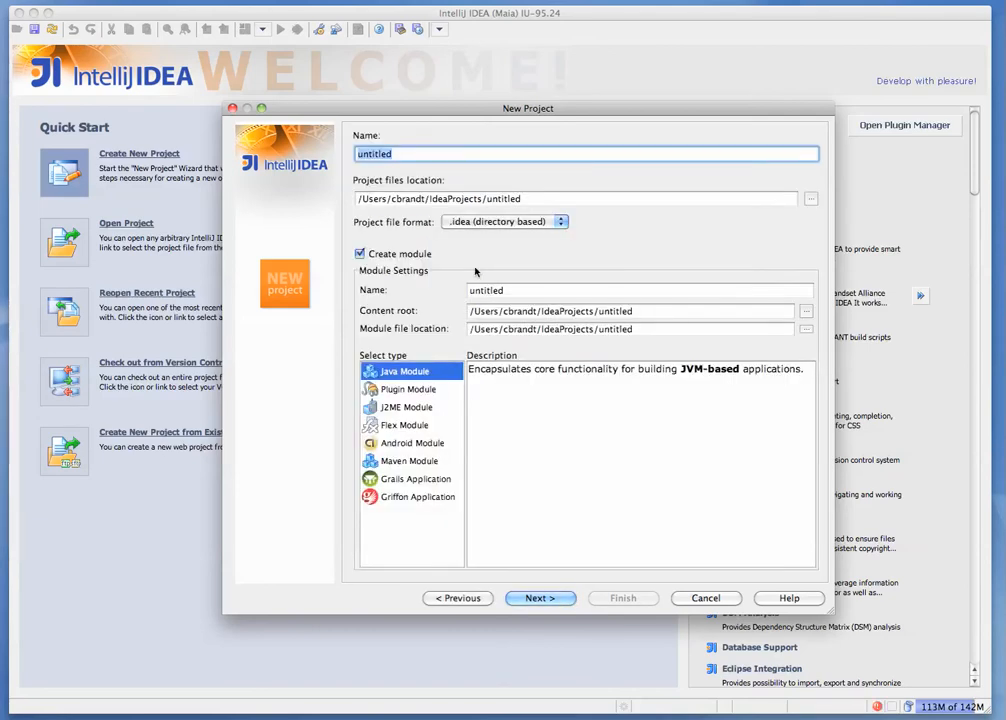
{"action": "type", "text": "Hell"}
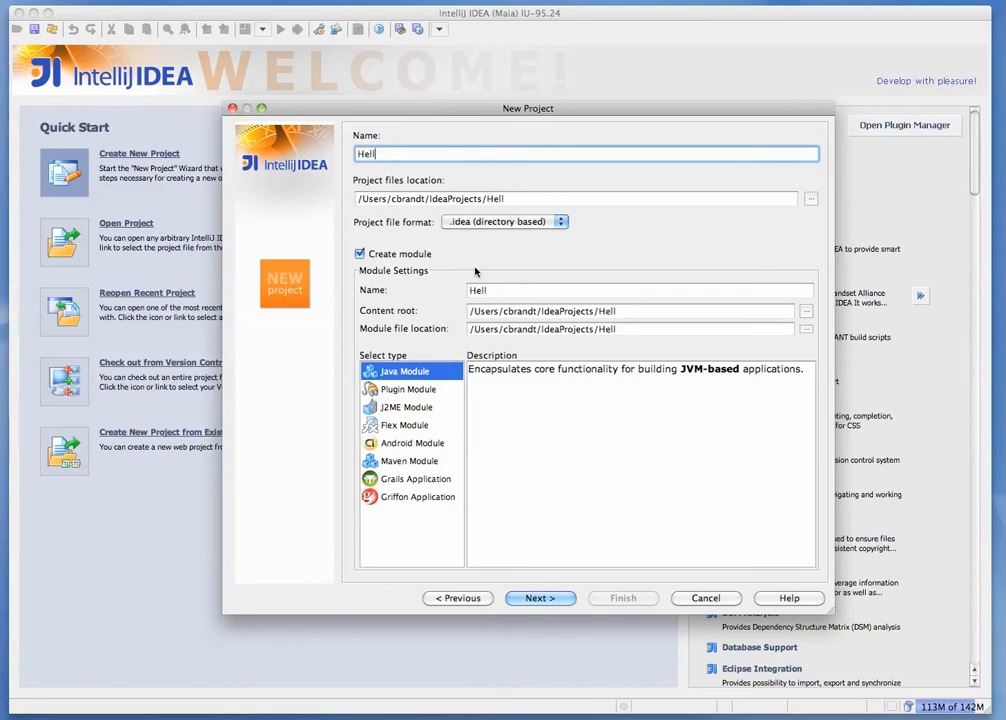
{"action": "type", "text": "oAndroid"}
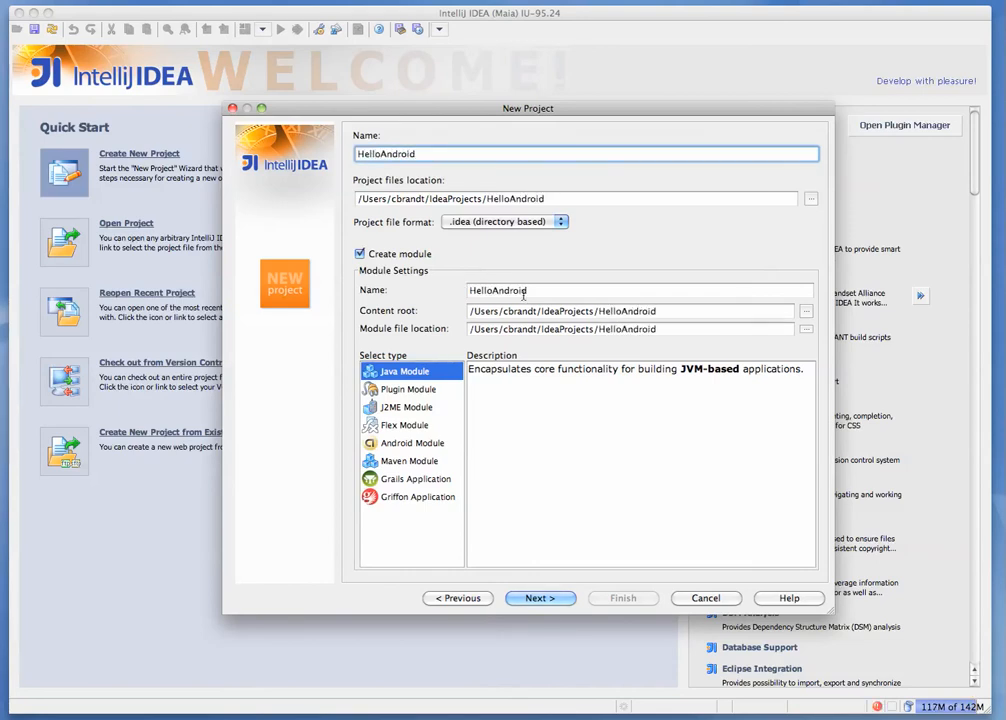
{"action": "mouse_move", "coordinate": [418, 448]}
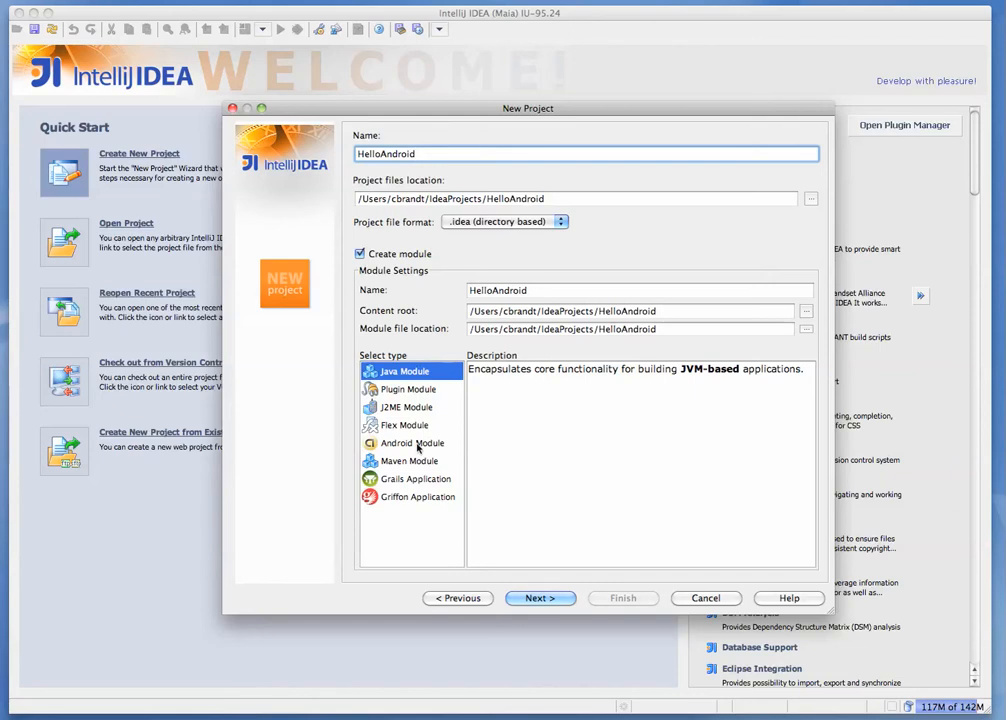
{"action": "left_click", "coordinate": [412, 444]}
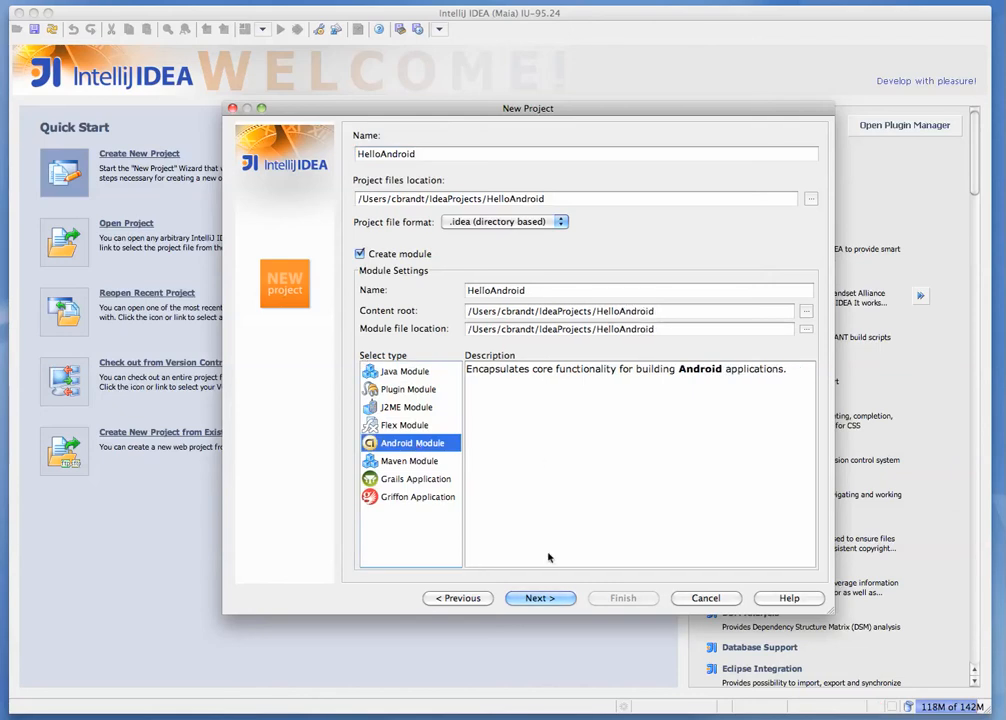
Accept the default src source directory and advance to the Android platform settings
{"action": "left_click", "coordinate": [540, 598]}
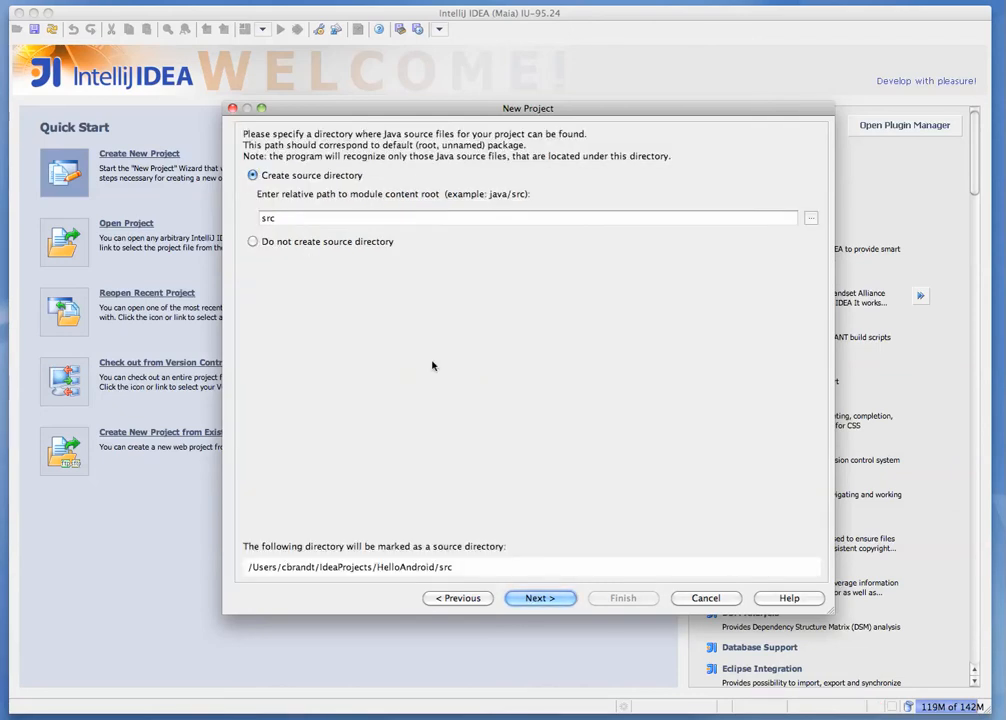
{"action": "left_click", "coordinate": [540, 598]}
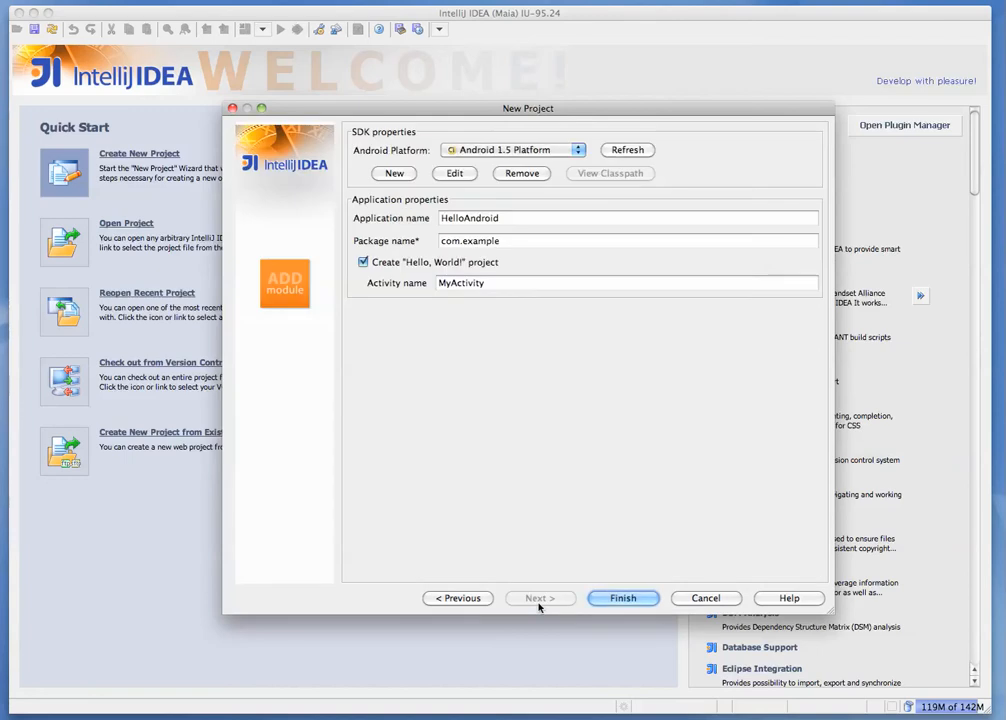
{"action": "mouse_move", "coordinate": [560, 172]}
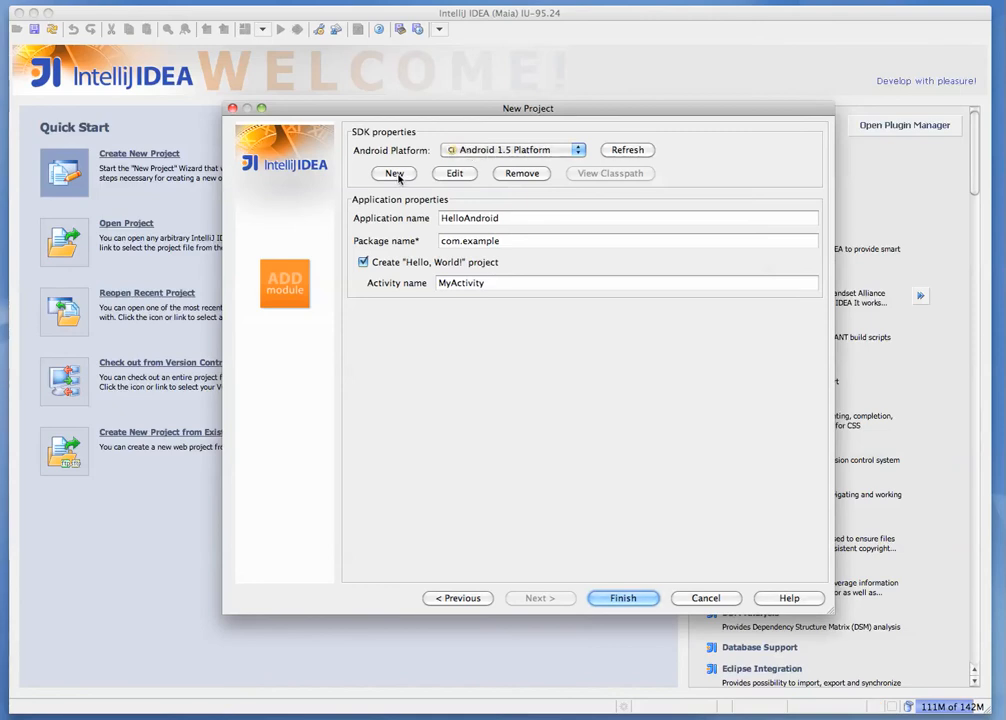
{"action": "left_click", "coordinate": [394, 172]}
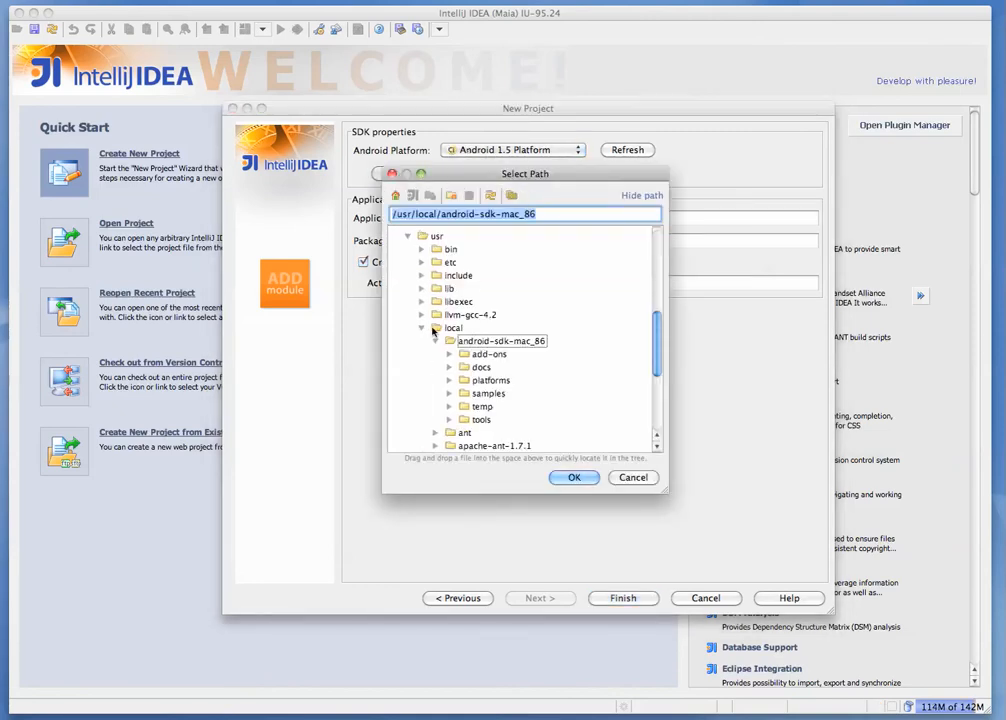
{"action": "scroll", "scroll_direction": "up", "scroll_amount": 3}
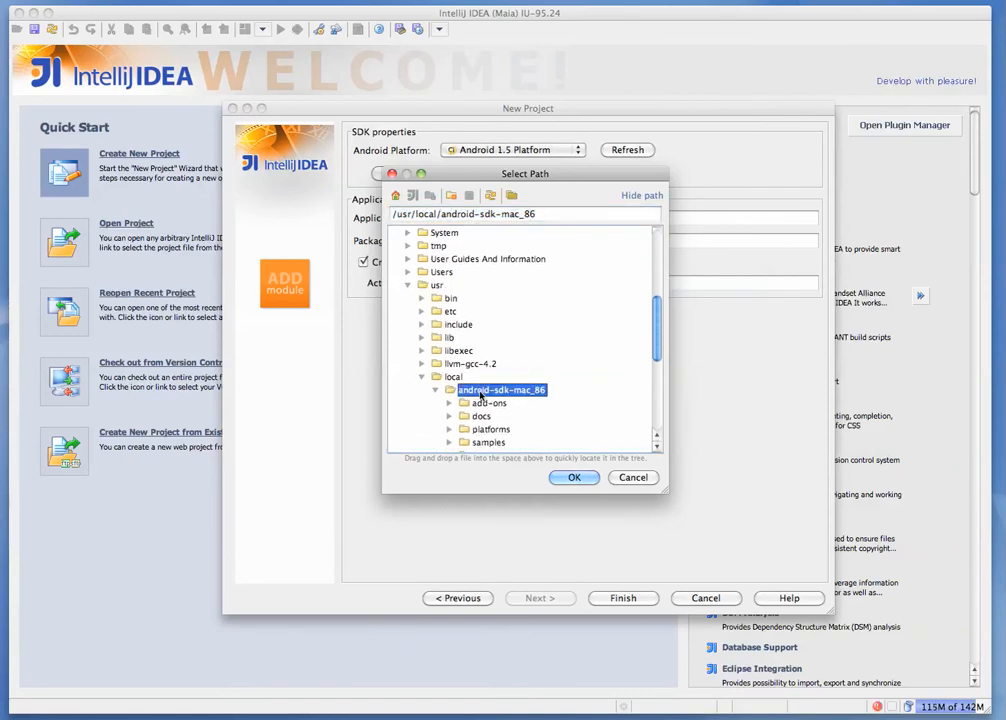
{"action": "left_click", "coordinate": [574, 476]}
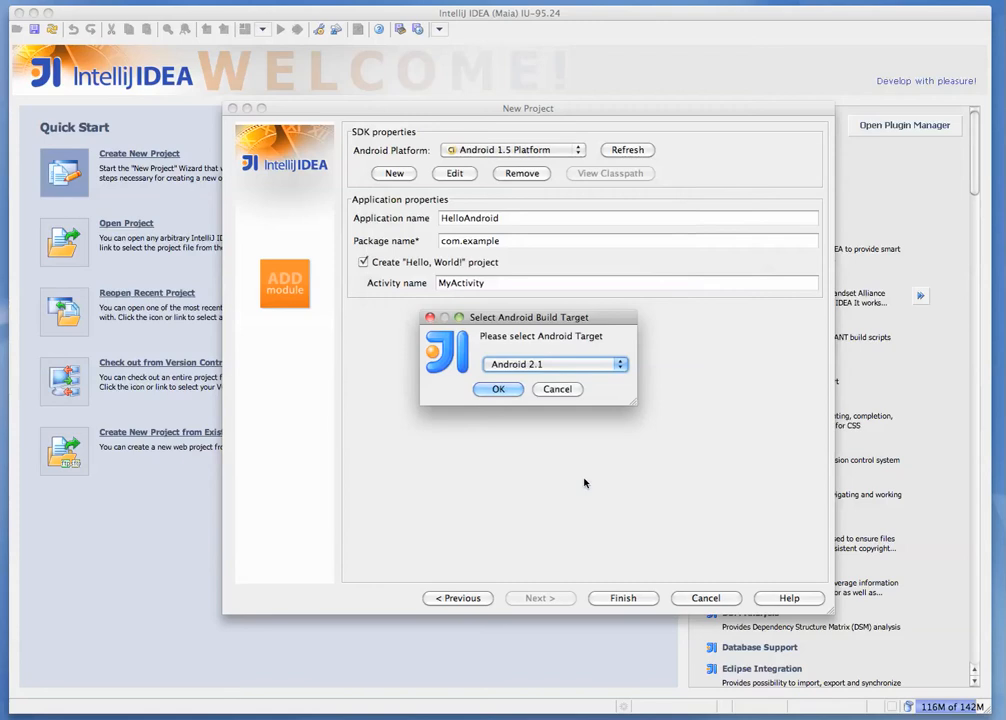
{"action": "left_click", "coordinate": [620, 364]}
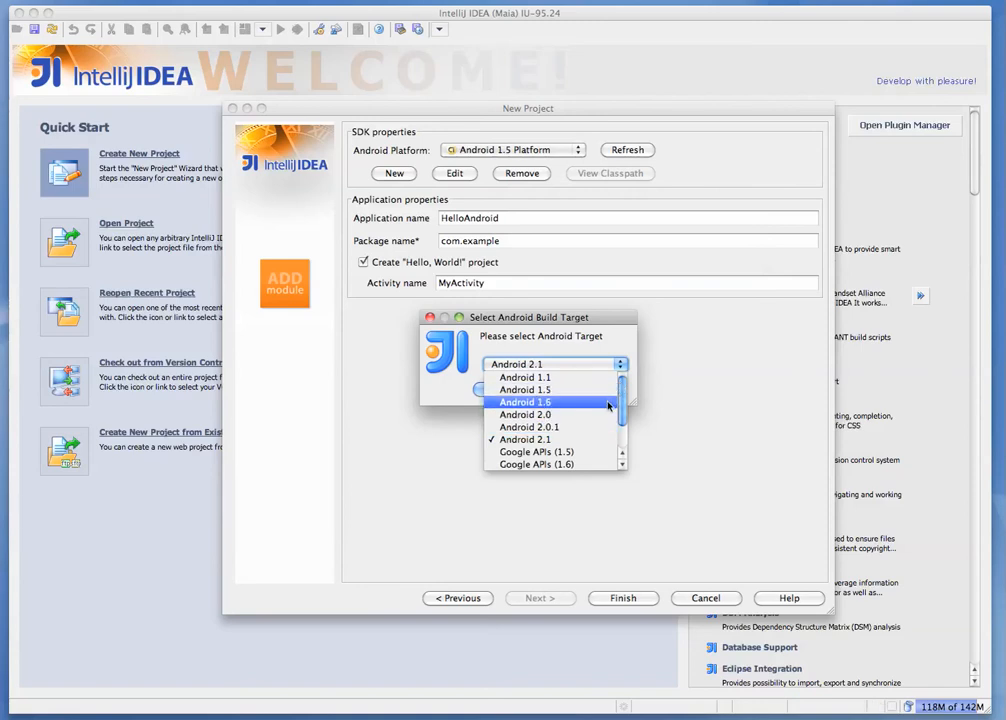
{"action": "scroll", "scroll_direction": "down", "scroll_amount": 3}
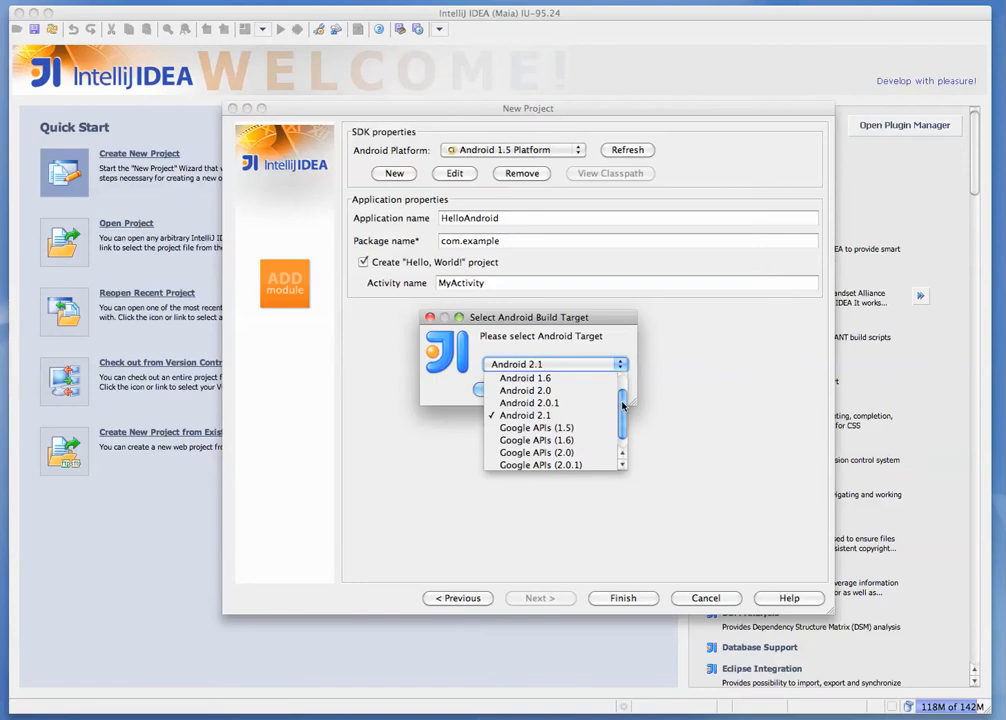
{"action": "left_click", "coordinate": [524, 414]}
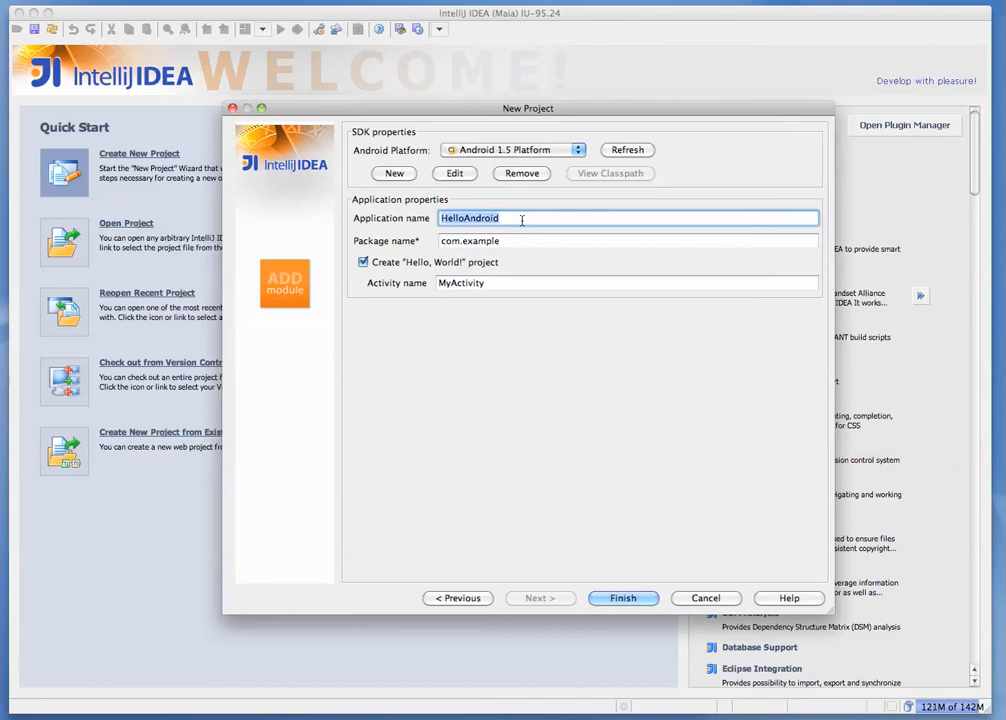
Enter package name com.twistbyte.test and activity name TestActivity
{"action": "left_click", "coordinate": [628, 240]}
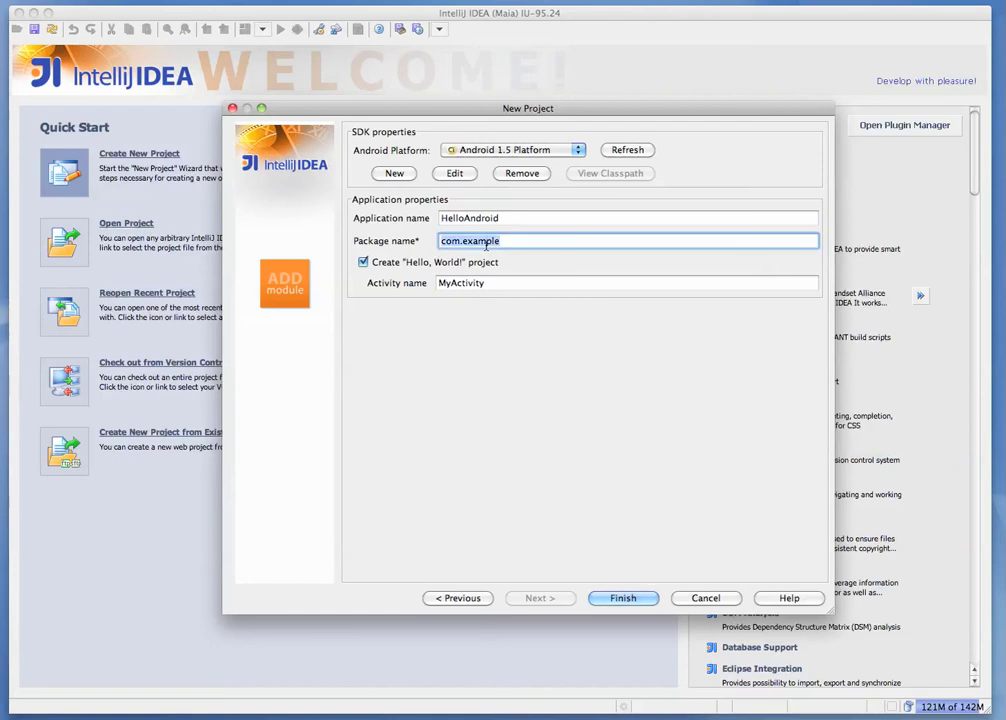
{"action": "type", "text": "com.te"}
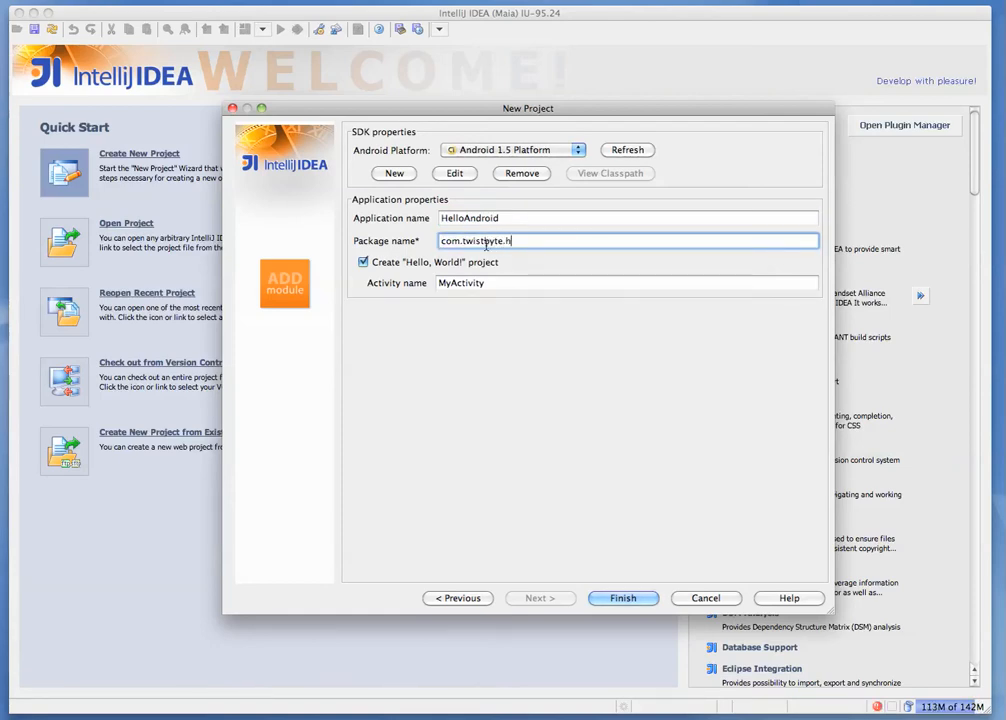
{"action": "key", "text": "backspace"}
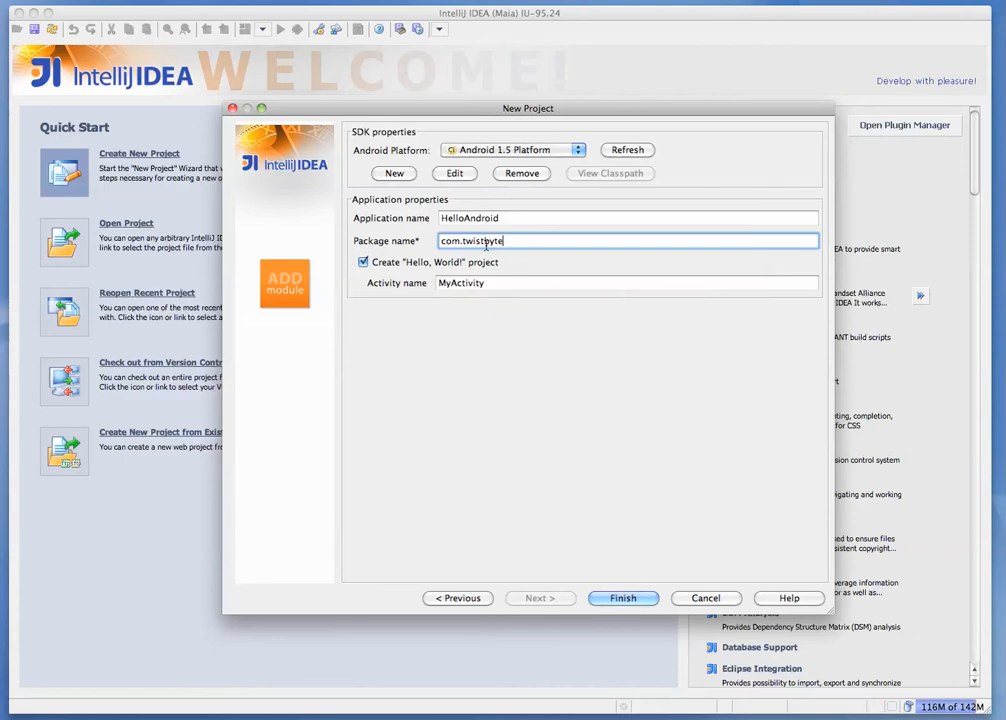
{"action": "type", "text": ".test"}
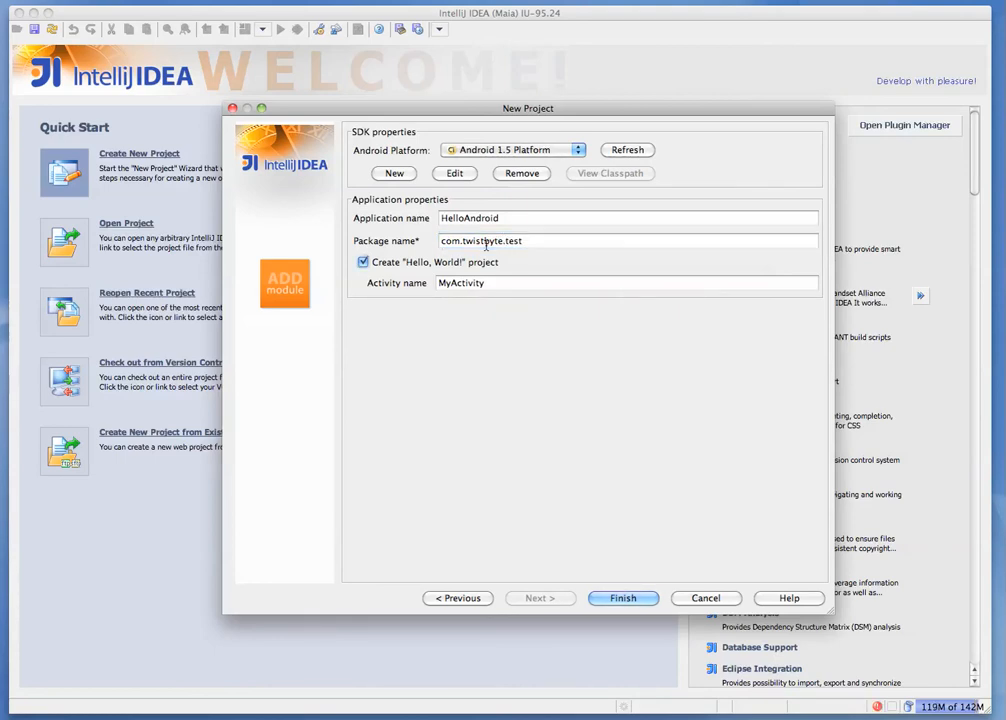
{"action": "type", "text": "TestAc"}
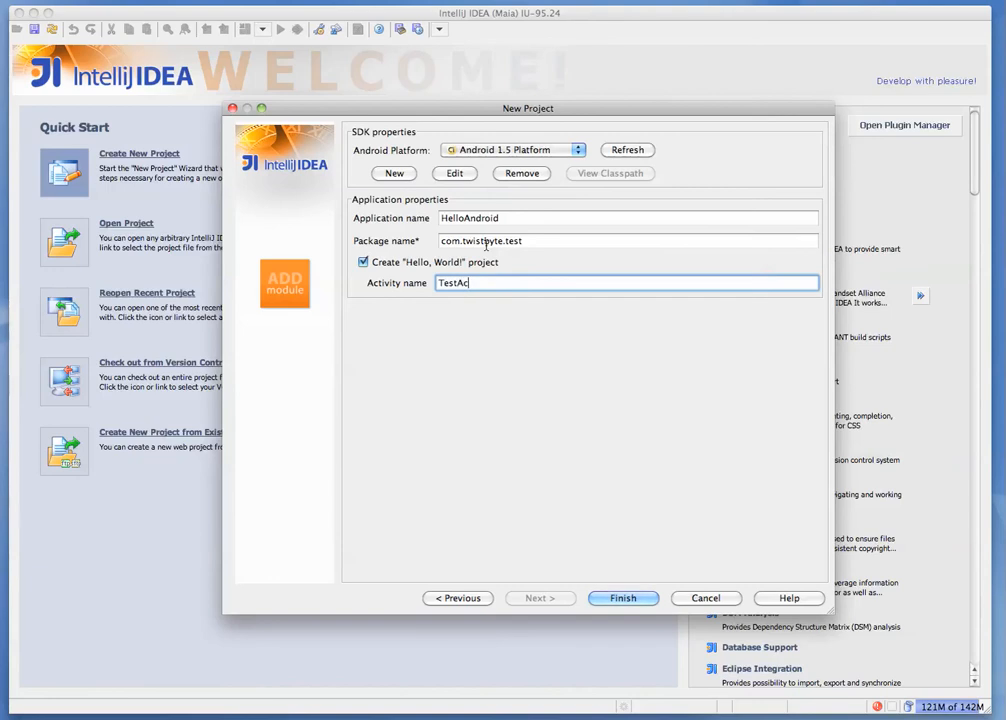
{"action": "type", "text": "tivity"}
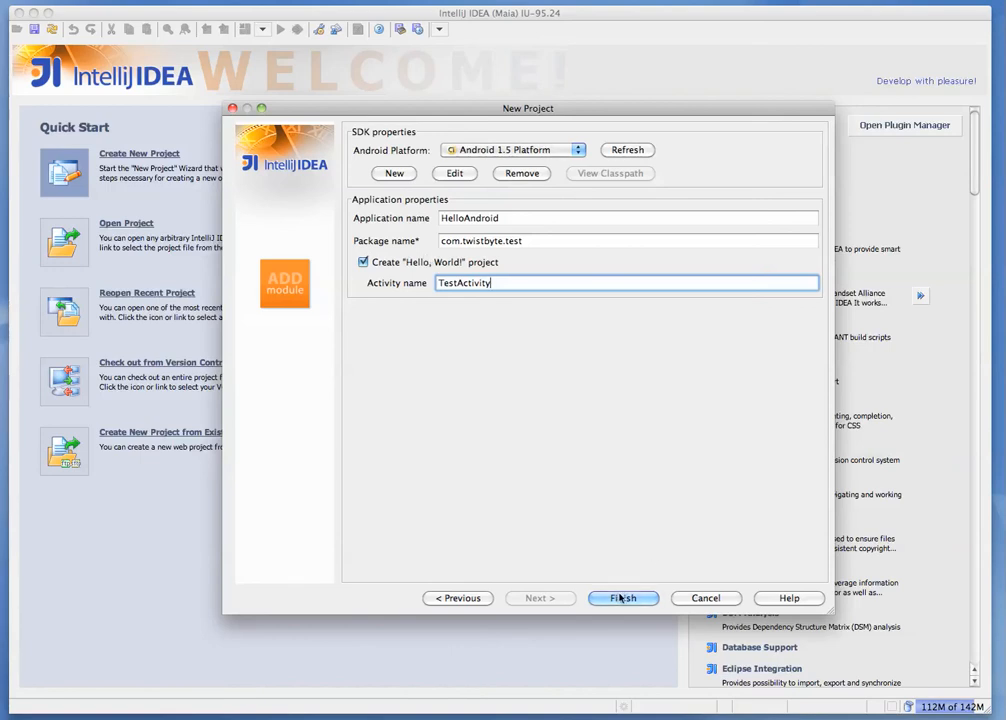
Finish creating HelloAndroid, expand res and src, and bring up AndroidManifest.xml
{"action": "left_click", "coordinate": [624, 598]}
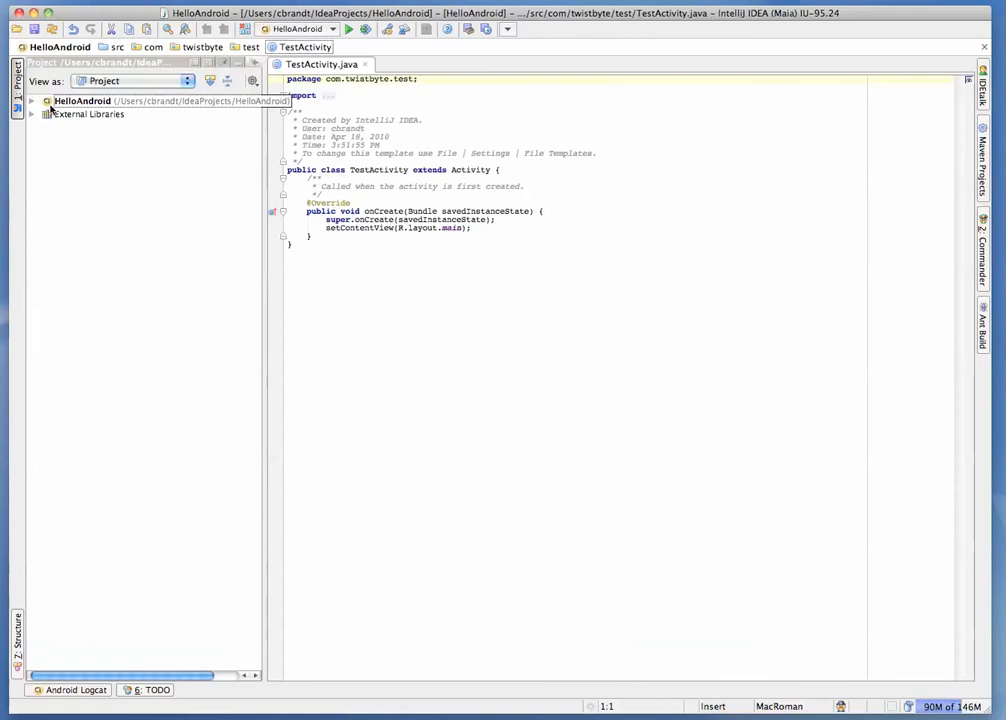
{"action": "left_click", "coordinate": [32, 100]}
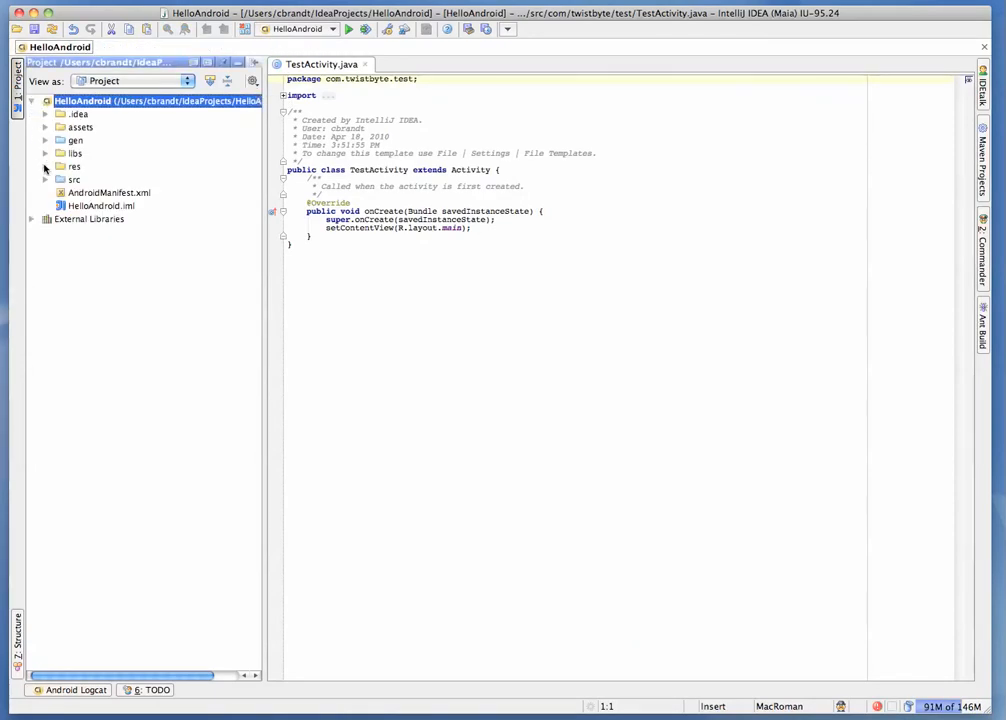
{"action": "left_click", "coordinate": [44, 166]}
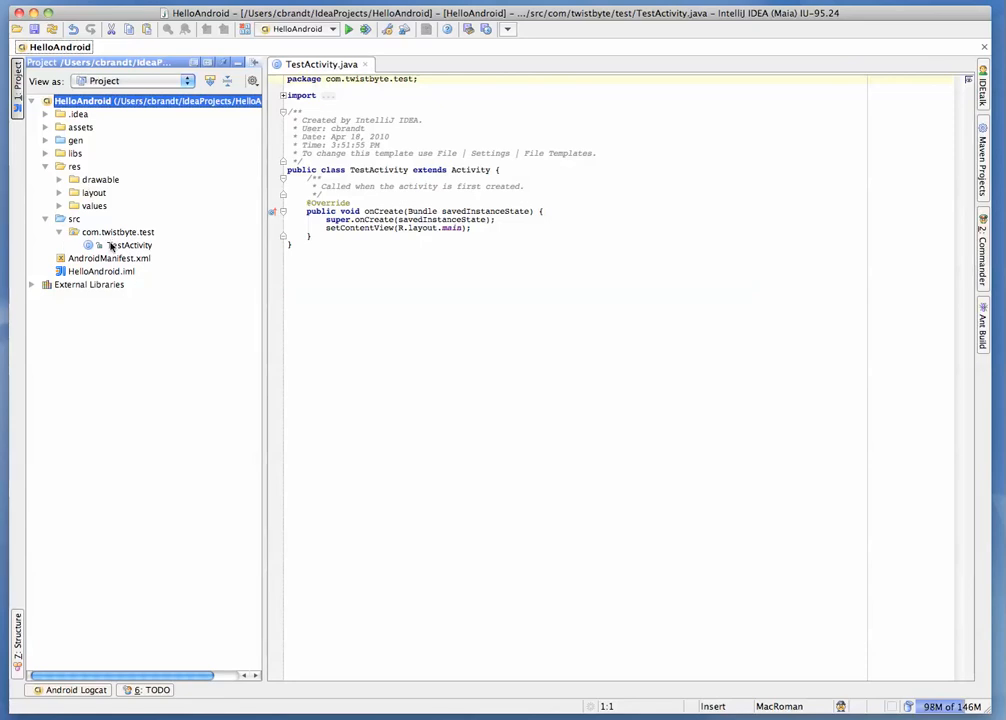
{"action": "double_click", "coordinate": [110, 258]}
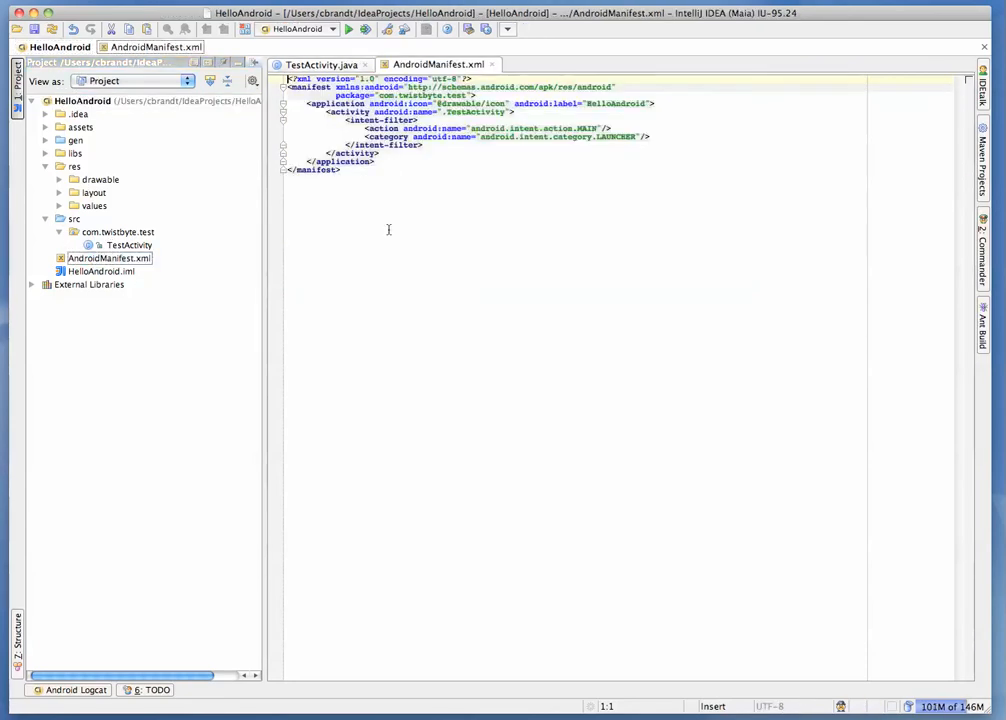
Inspect the TestActivity launcher entry in the manifest, then return to TestActivity.java
{"action": "left_click", "coordinate": [470, 112]}
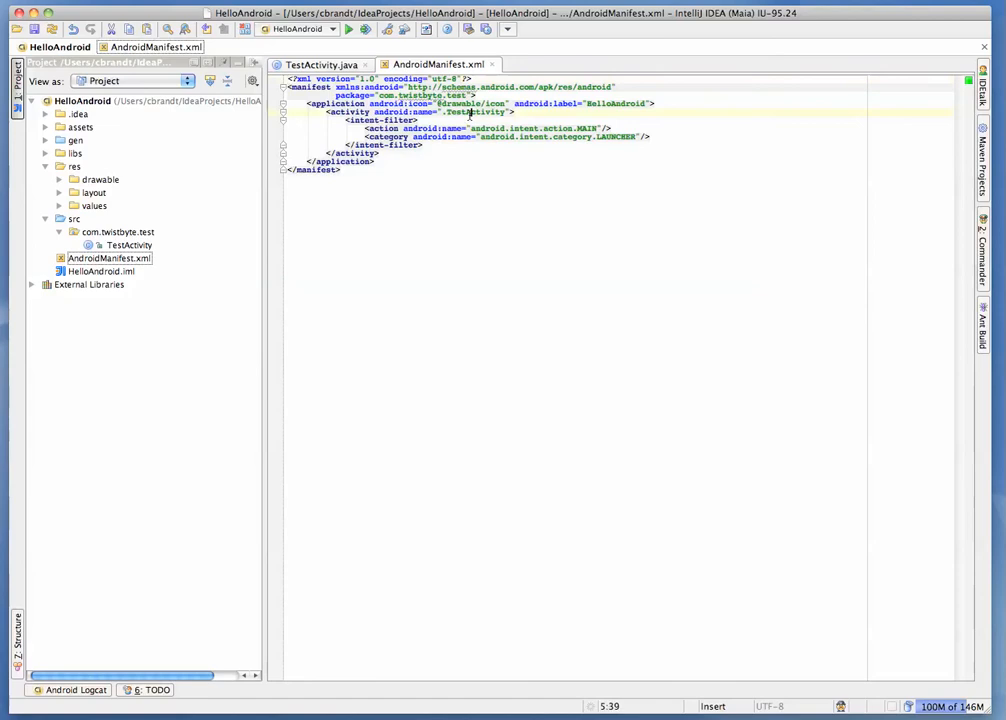
{"action": "double_click", "coordinate": [476, 112]}
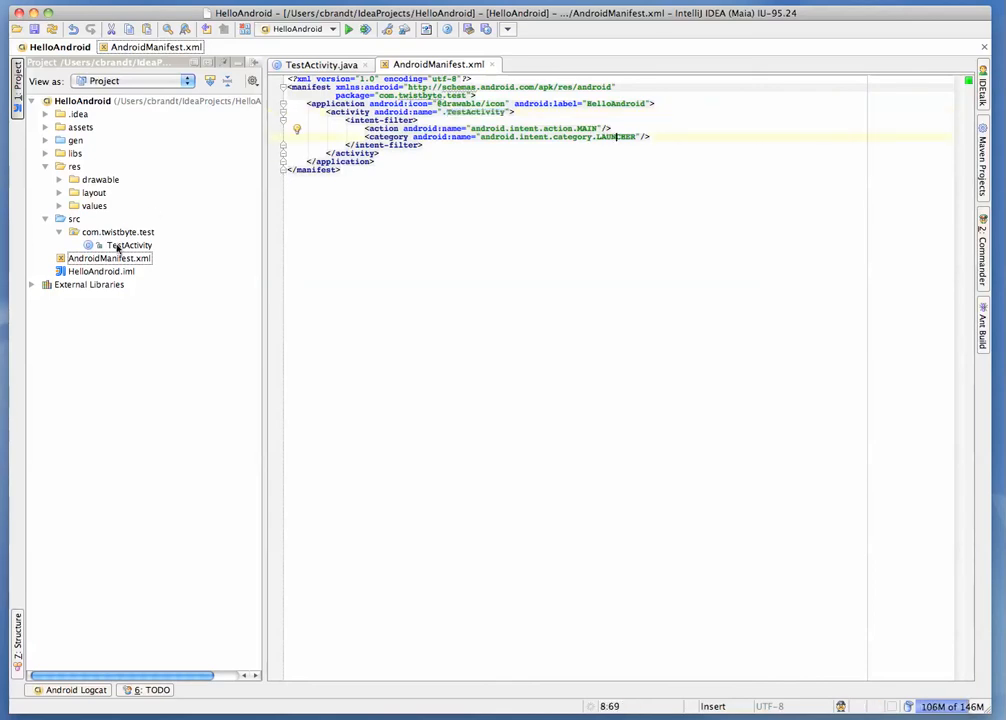
{"action": "left_click", "coordinate": [130, 244]}
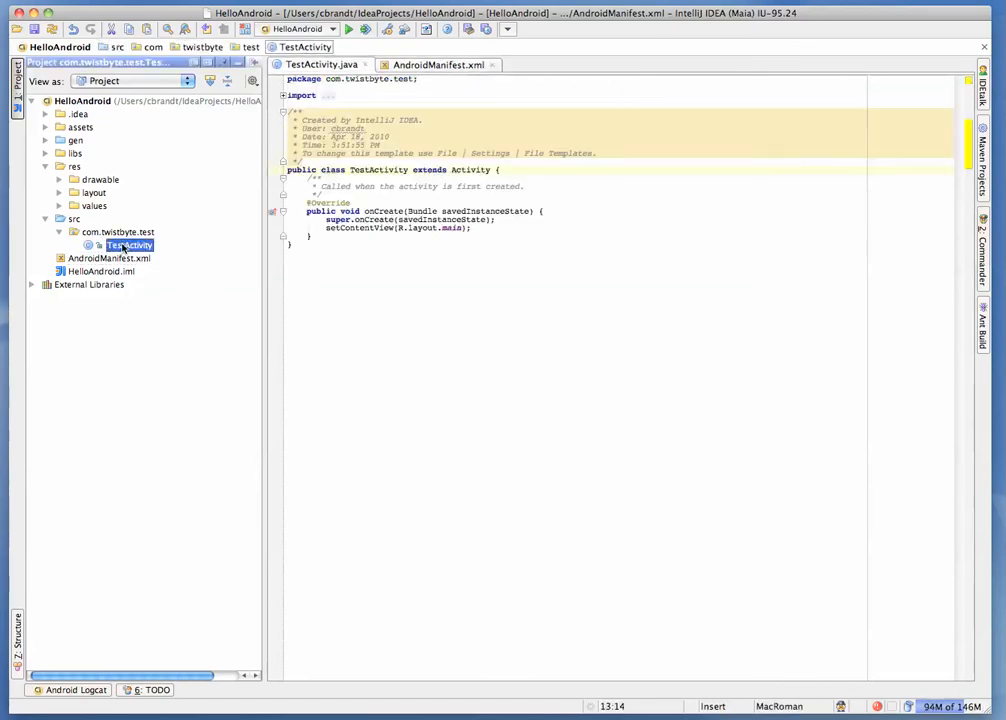
{"action": "left_click", "coordinate": [436, 344]}
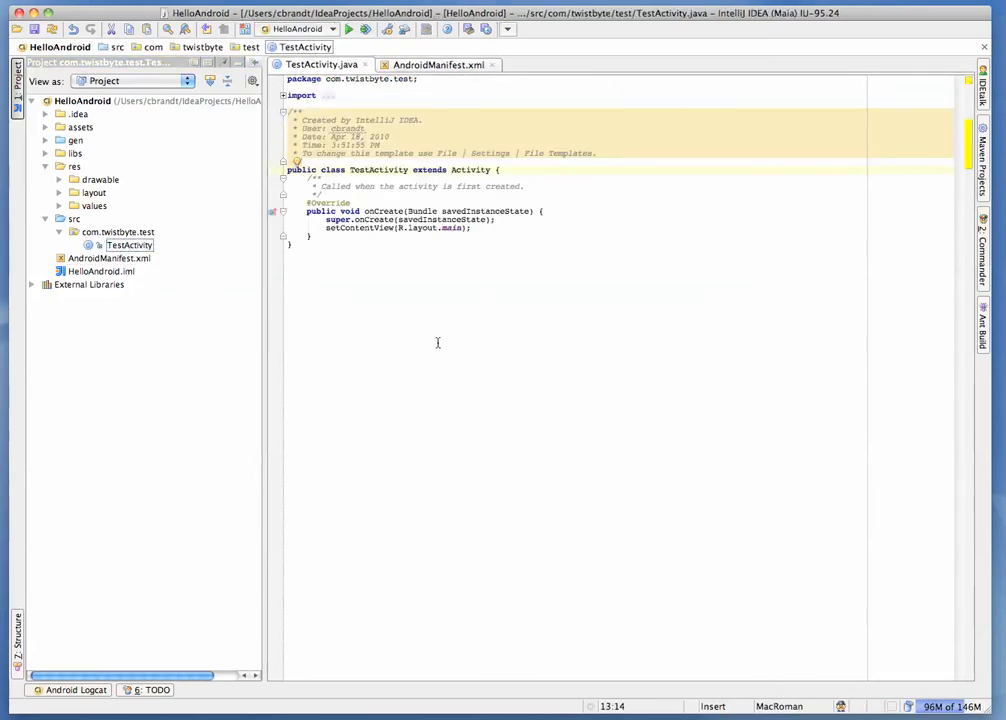
{"action": "mouse_move", "coordinate": [400, 256]}
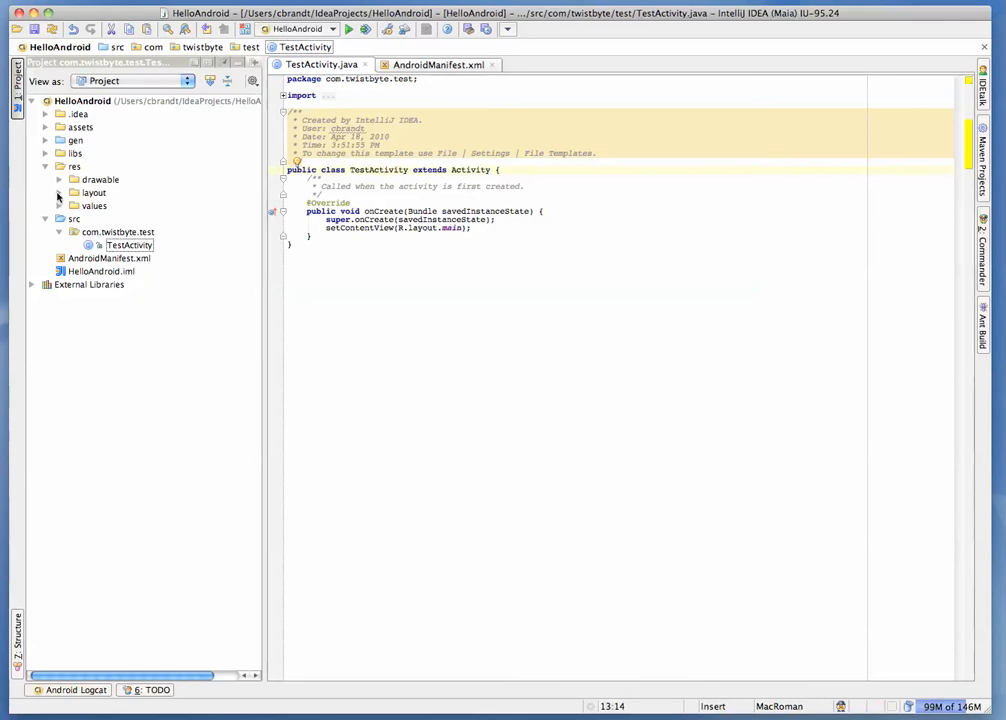
Review the hello reference in main.xml and change strings.xml's hello string to 'Hello Android!'
{"action": "left_click", "coordinate": [60, 192]}
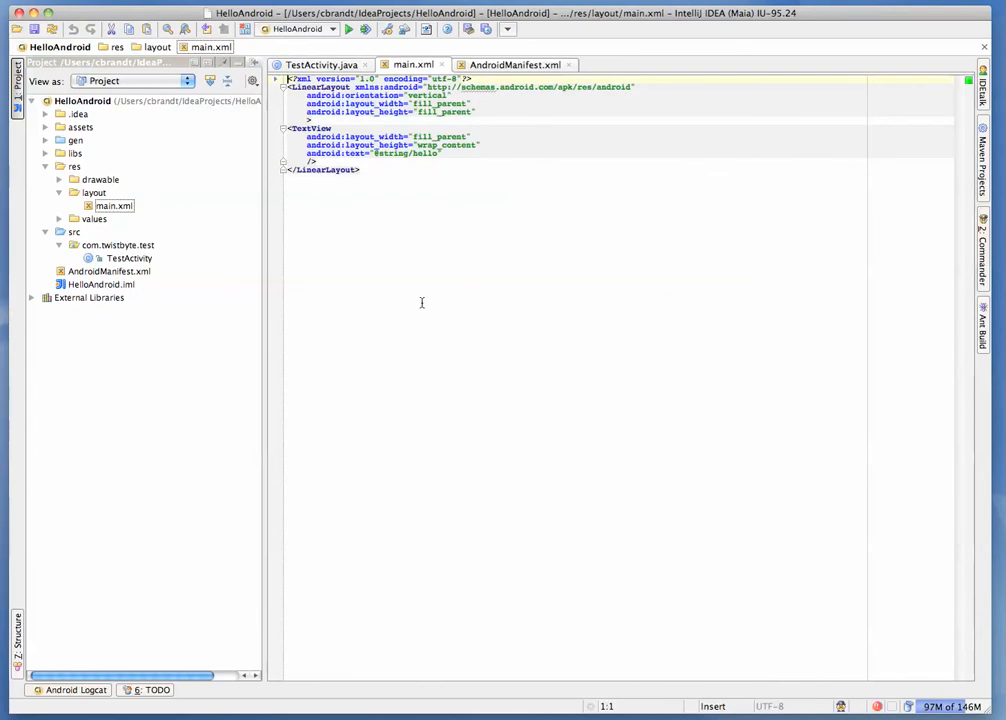
{"action": "left_click", "coordinate": [410, 152]}
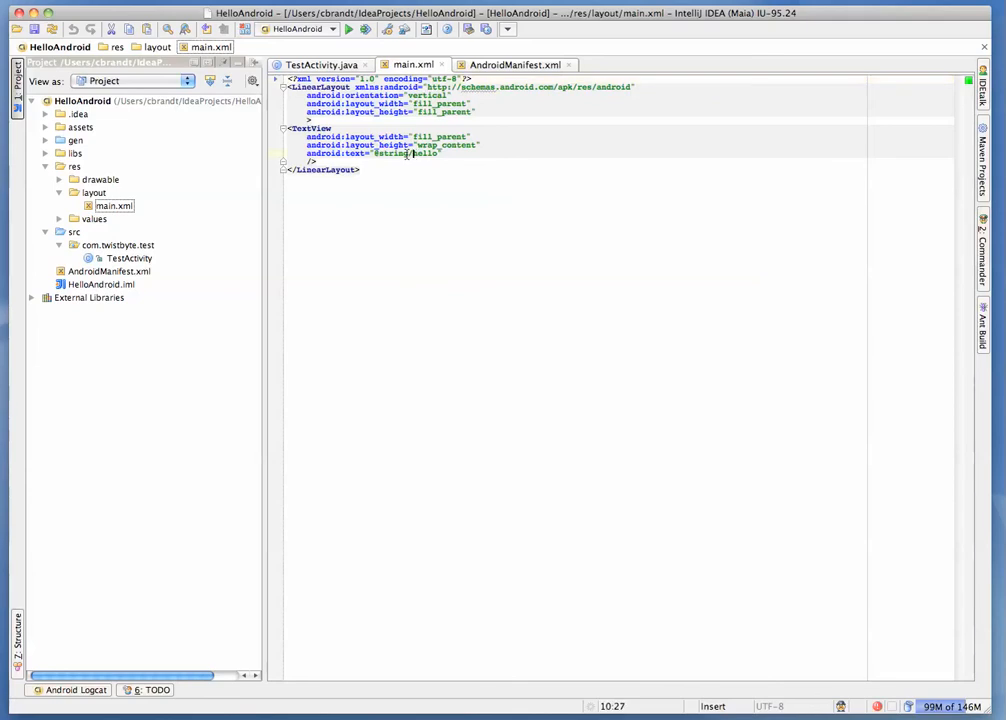
{"action": "left_click", "coordinate": [60, 218]}
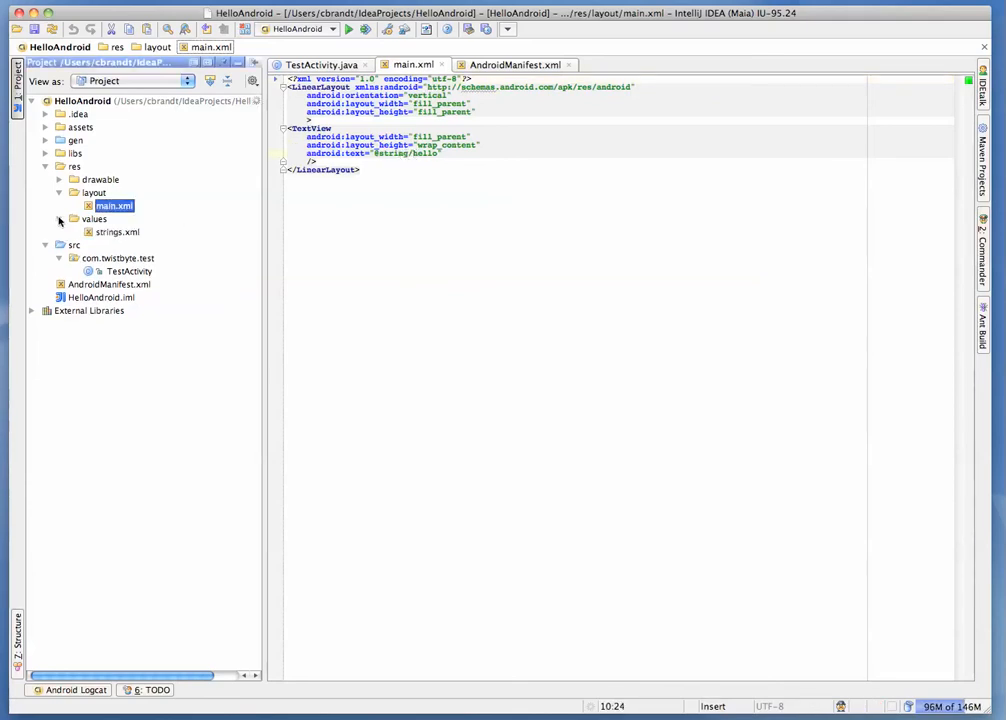
{"action": "double_click", "coordinate": [118, 232]}
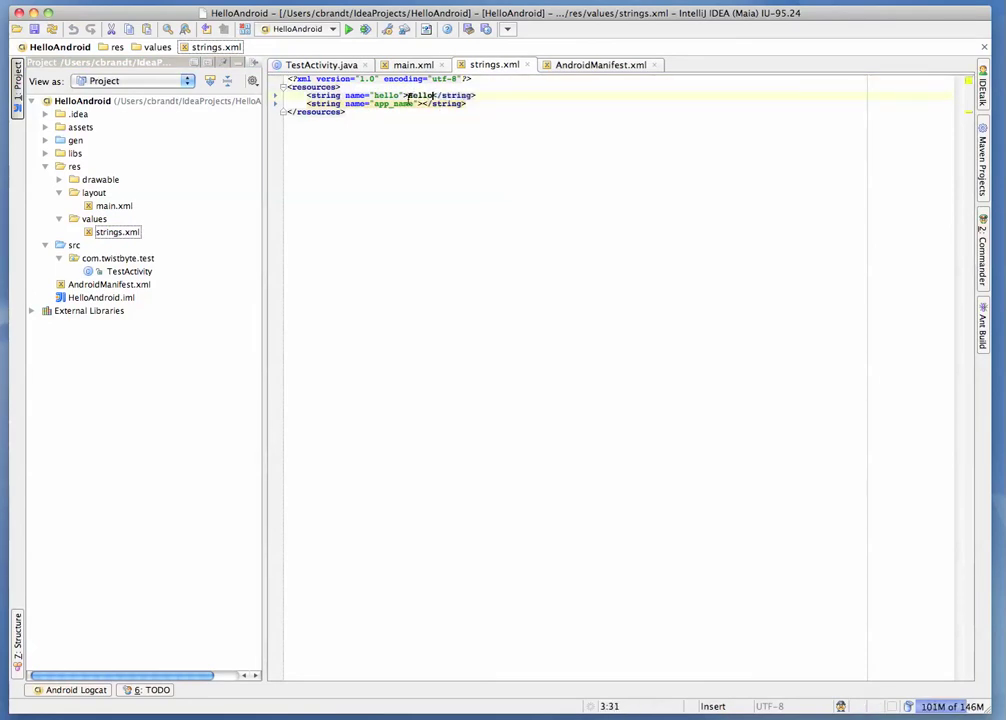
{"action": "type", "text": "Android"}
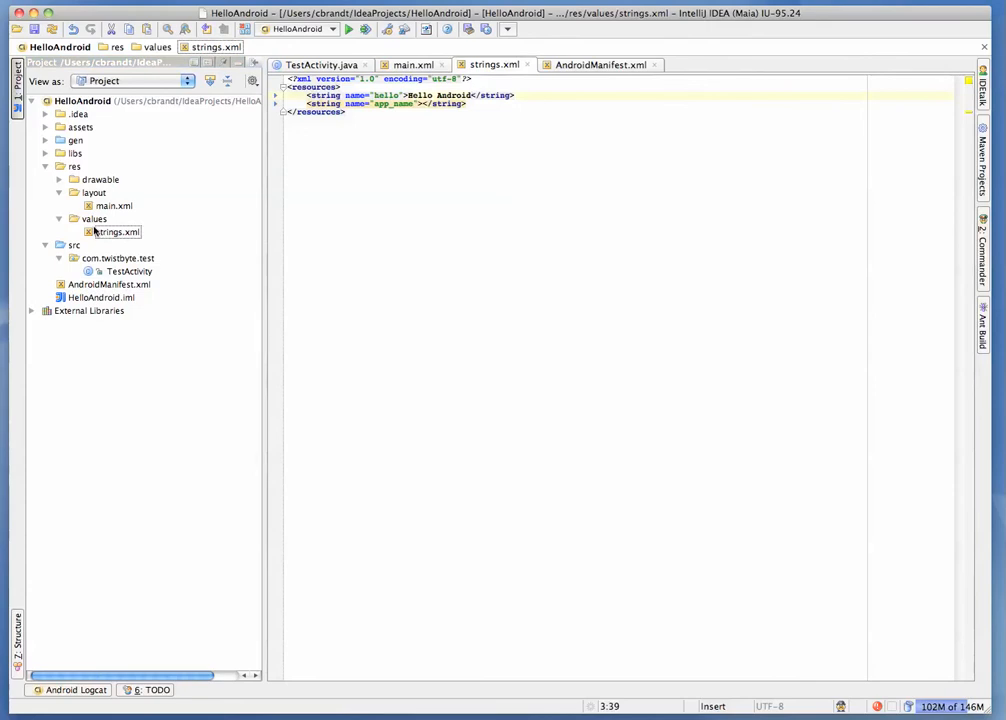
Edit the HelloAndroid run configuration to choose the target device manually and save it
{"action": "left_click", "coordinate": [330, 28]}
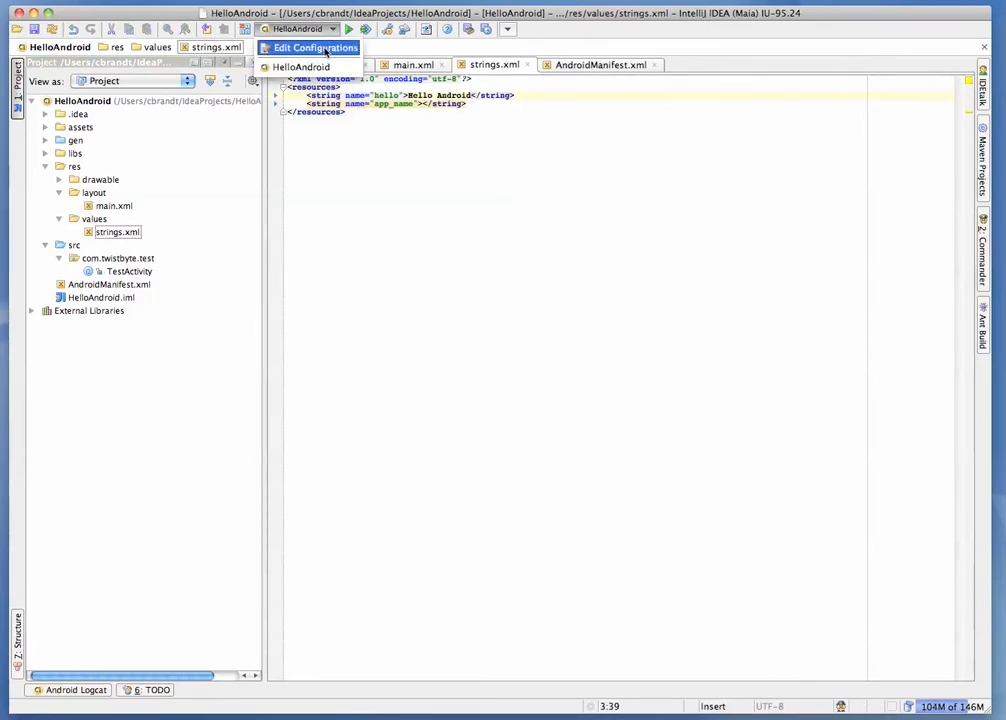
{"action": "left_click", "coordinate": [308, 48]}
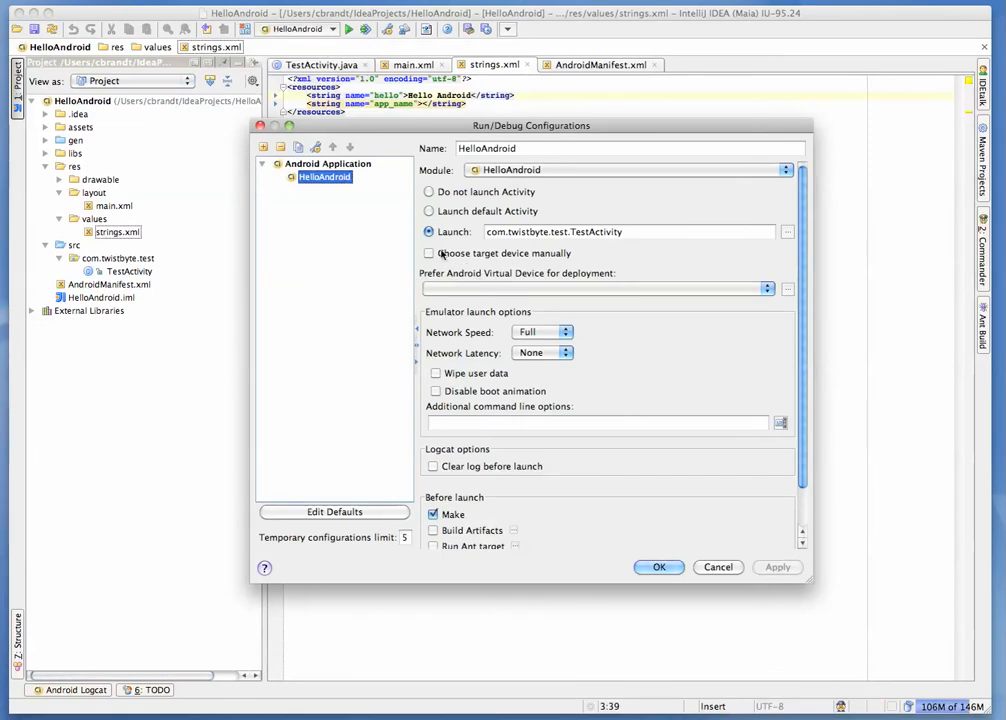
{"action": "left_click", "coordinate": [430, 252]}
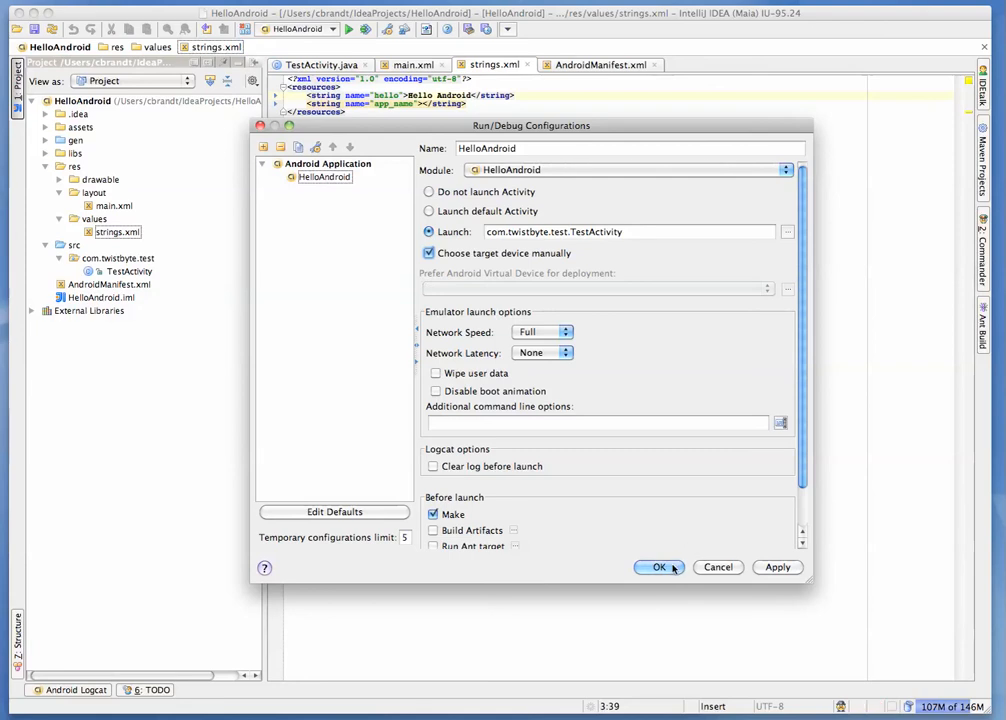
{"action": "left_click", "coordinate": [658, 568]}
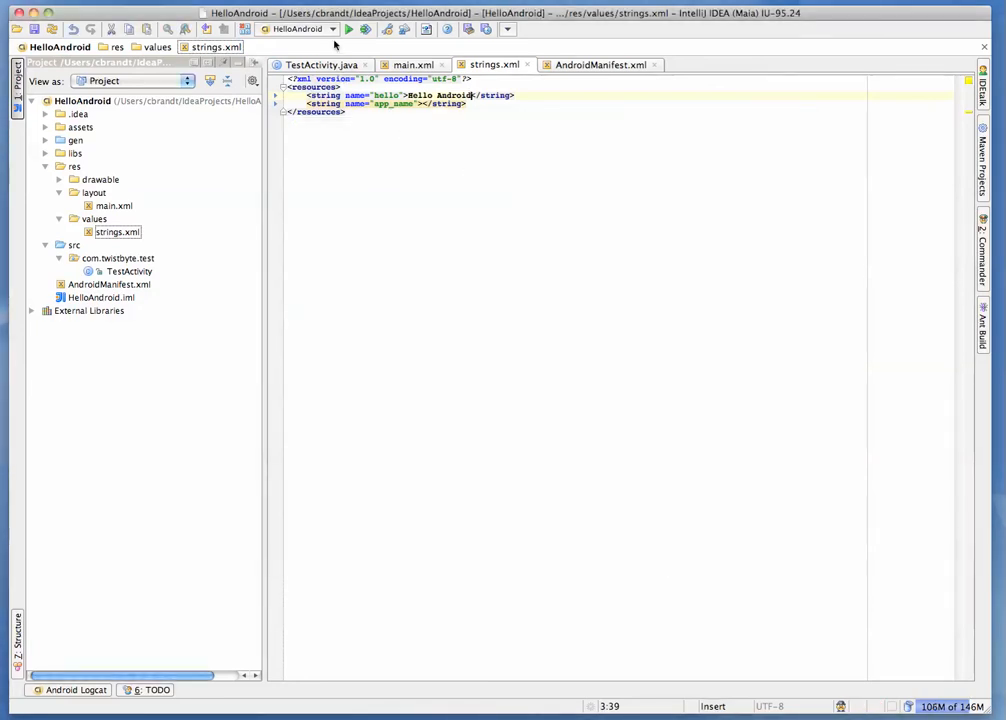
Run HelloAndroid on emulator-5554 so TestActivity displays Hello Android
{"action": "left_click", "coordinate": [348, 28]}
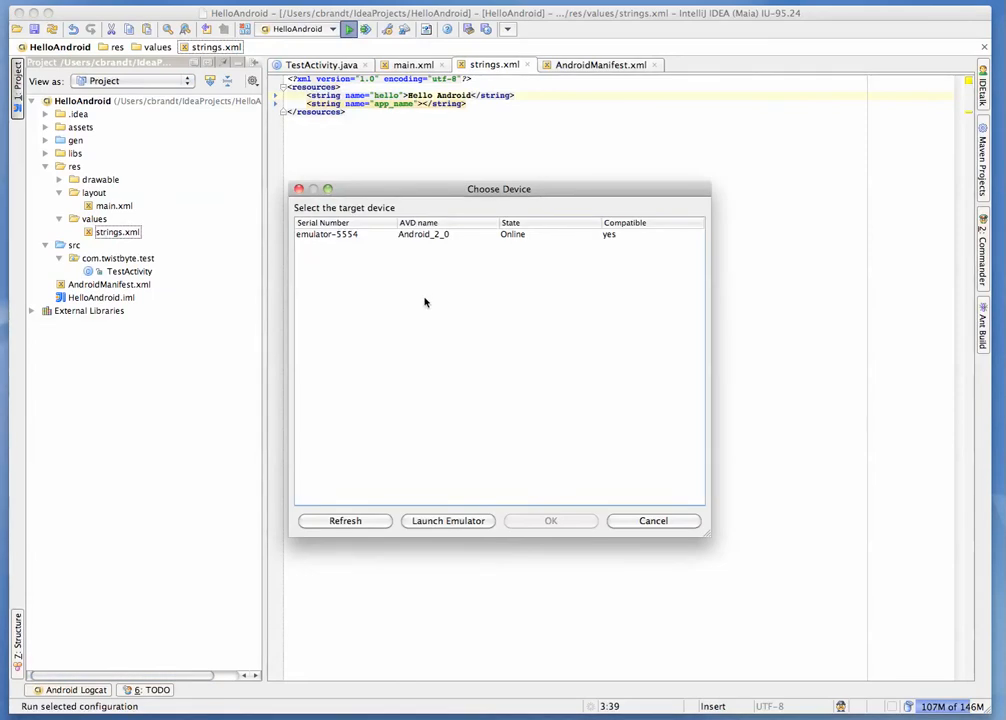
{"action": "mouse_move", "coordinate": [404, 200]}
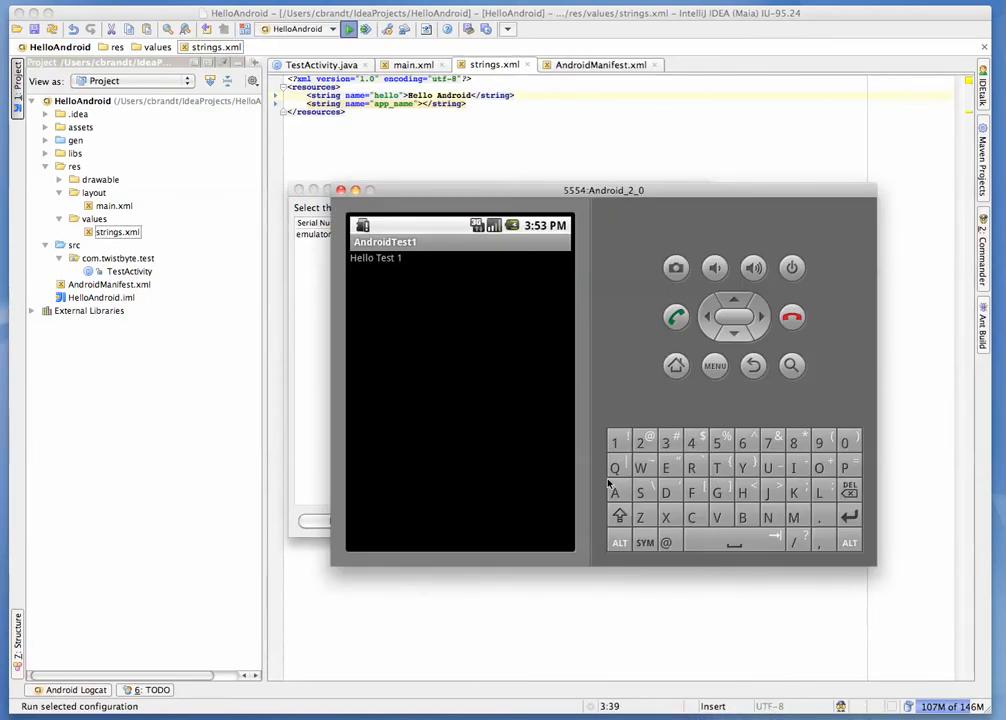
{"action": "left_click", "coordinate": [348, 28]}
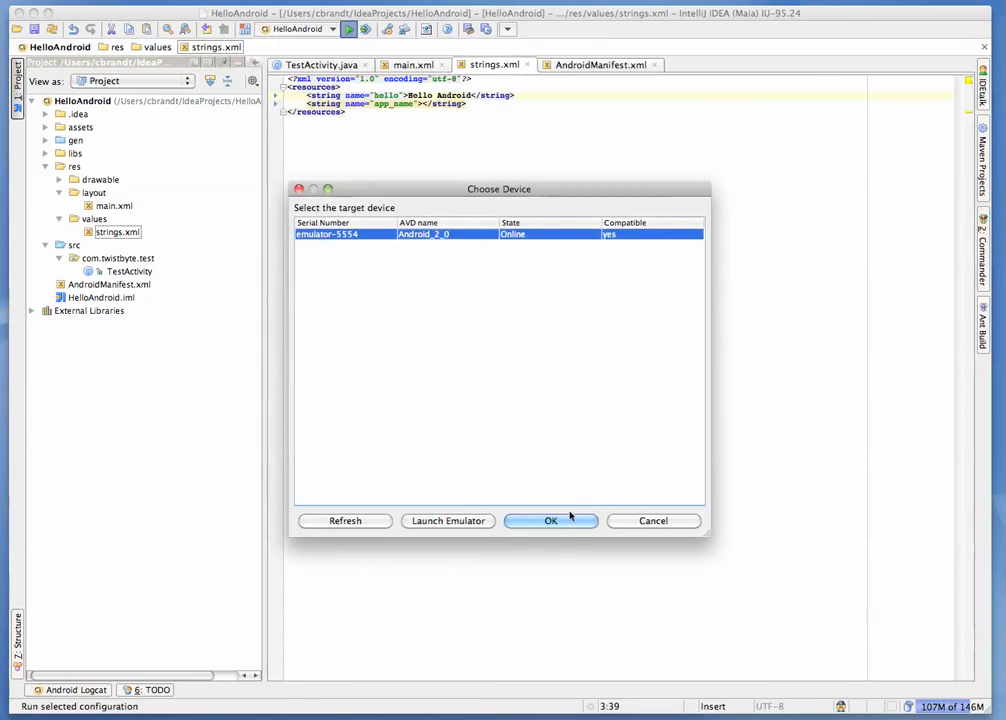
{"action": "left_click", "coordinate": [550, 520]}
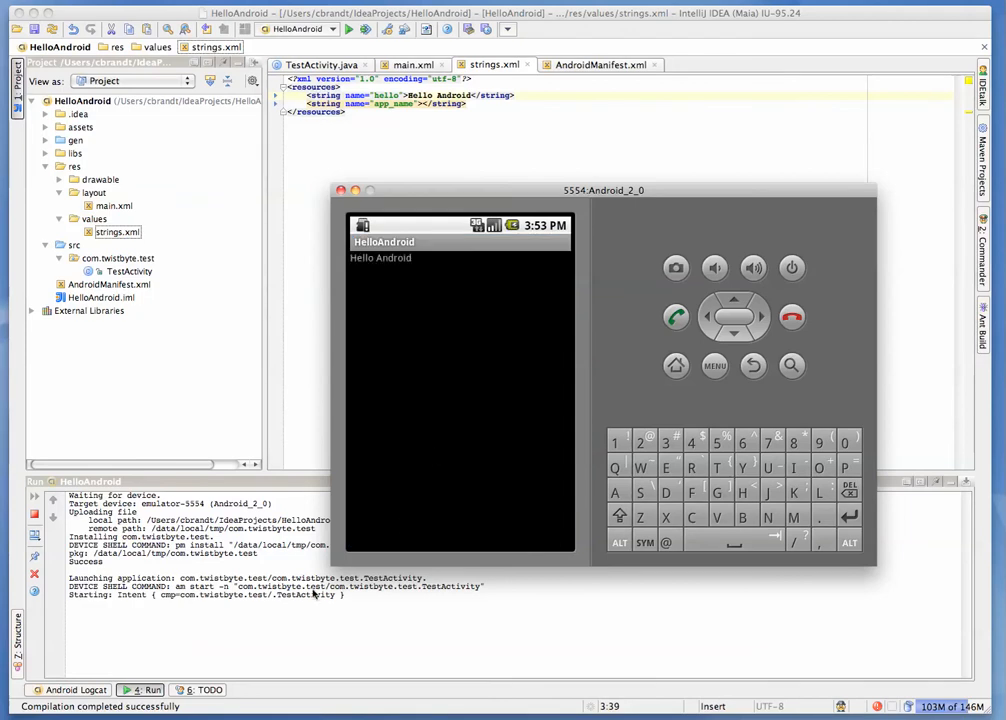
{"action": "mouse_move", "coordinate": [430, 464]}
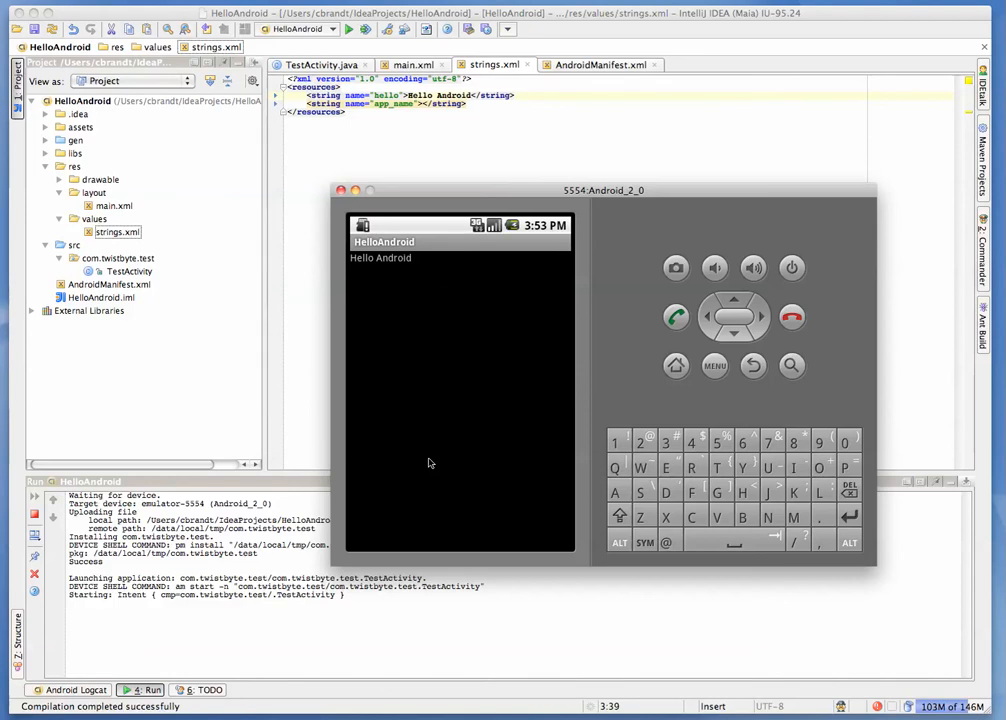
{"action": "mouse_move", "coordinate": [376, 214]}
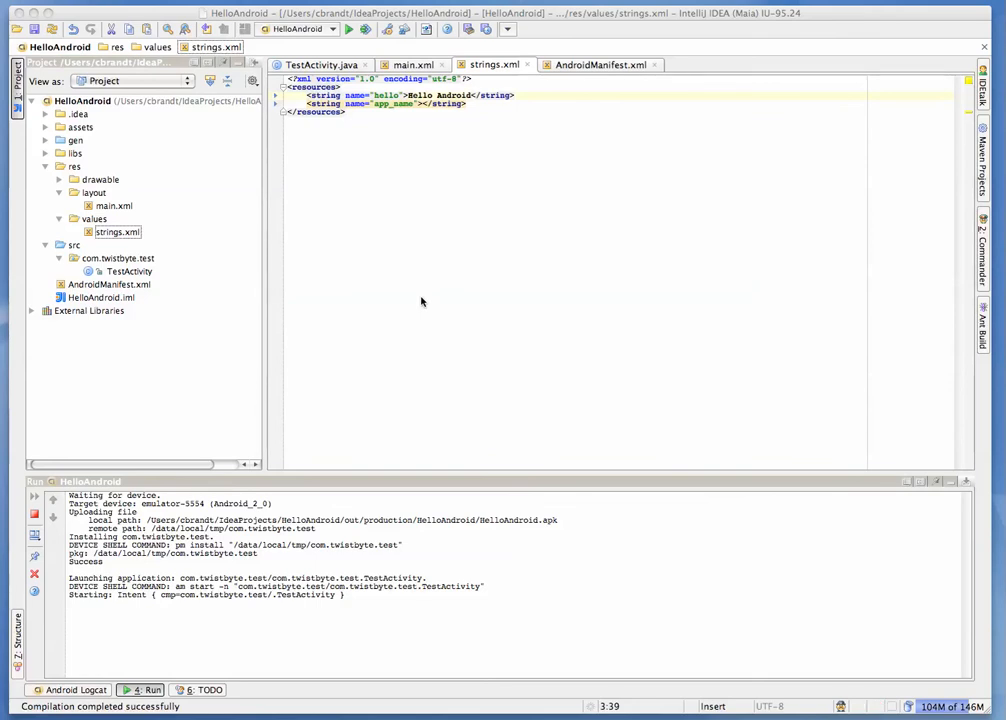
{"action": "mouse_move", "coordinate": [180, 562]}
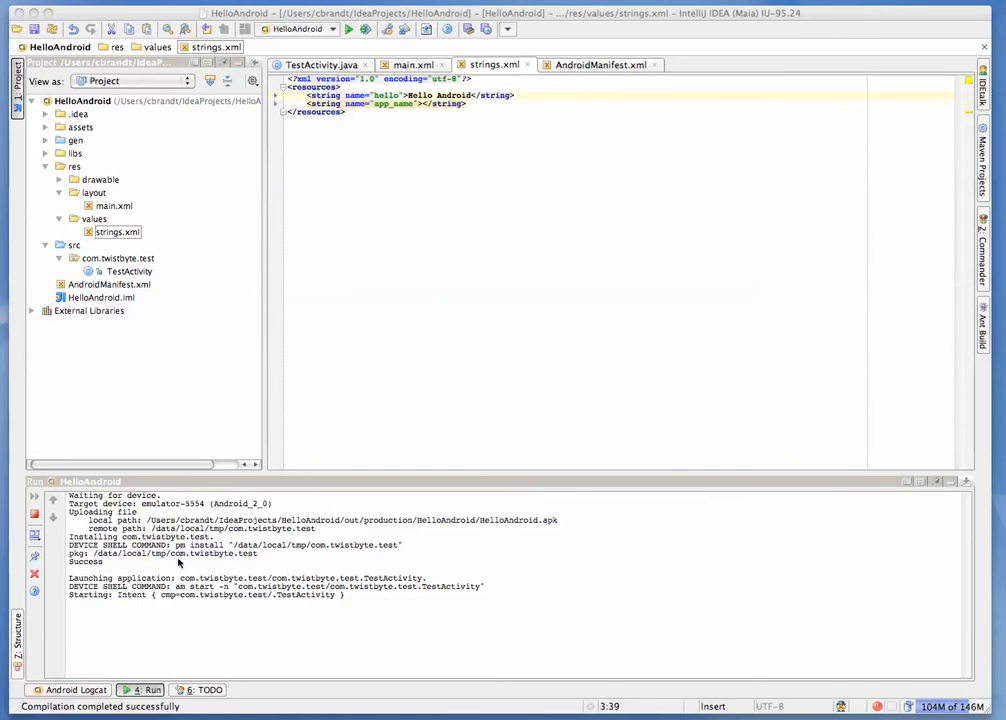